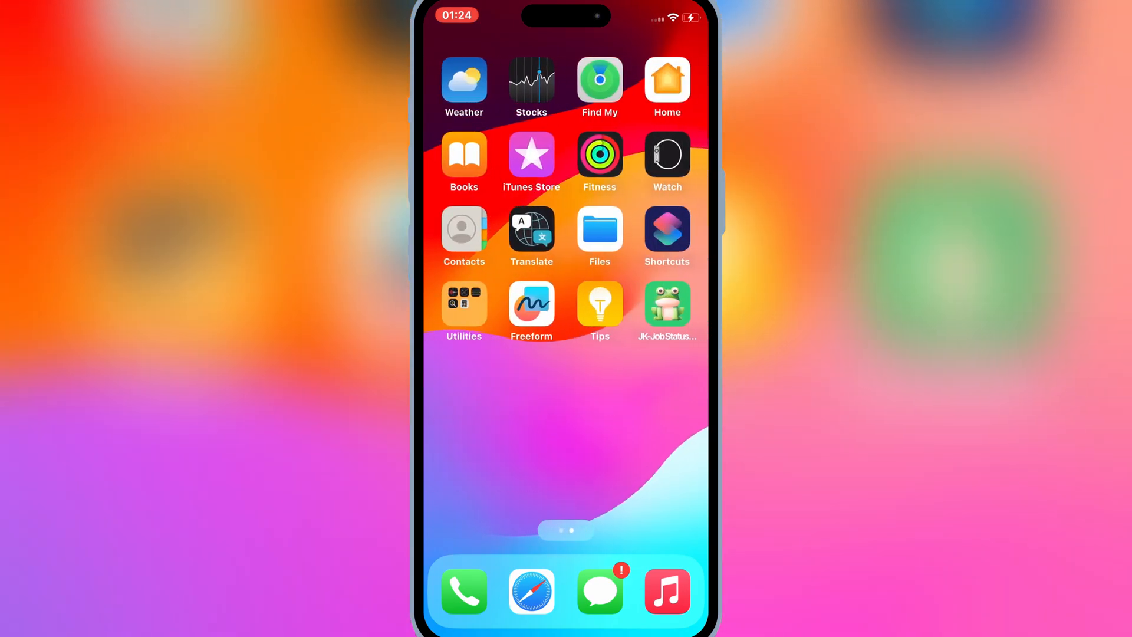
Launch the frog-icon Bullfrog Assistant app from the home screen to show its toolbox
{"action": "left_click", "coordinate": [665, 304]}
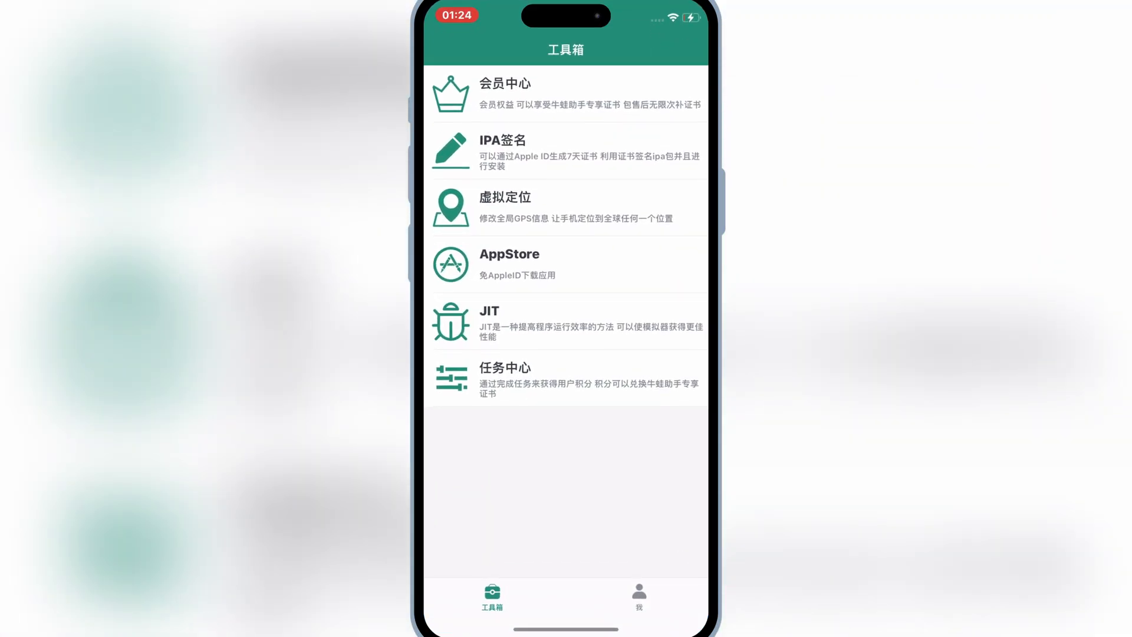
{"action": "scroll", "scroll_direction": "up", "scroll_amount": 3}
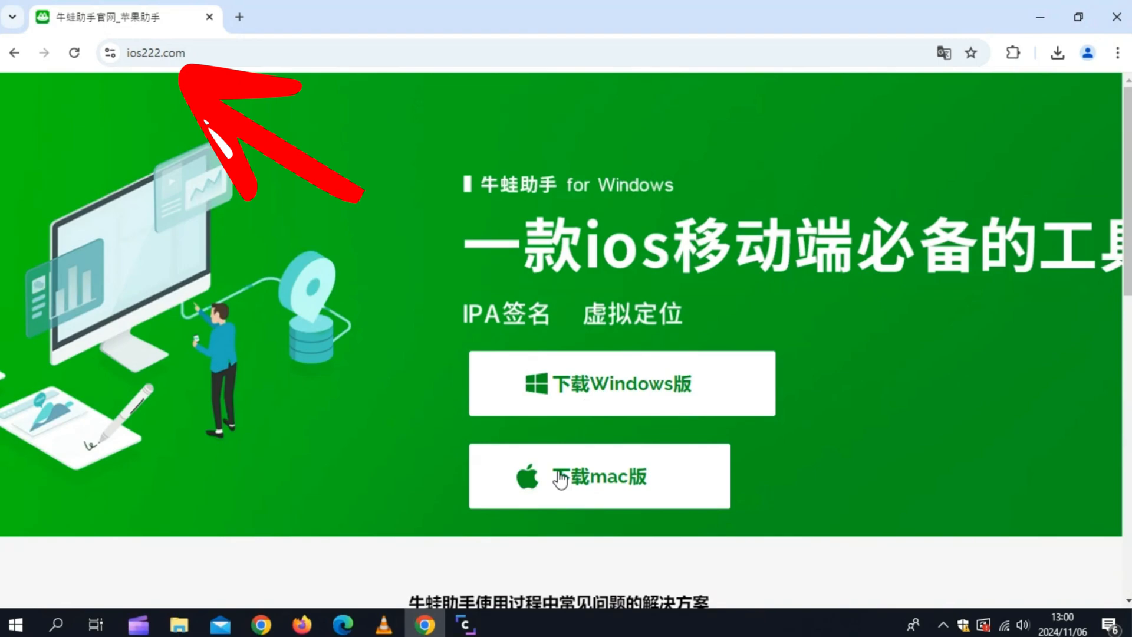
Download BAInstaller.exe for Windows from ios222.com via Lanzou's standard download with verification
{"action": "left_click", "coordinate": [621, 382]}
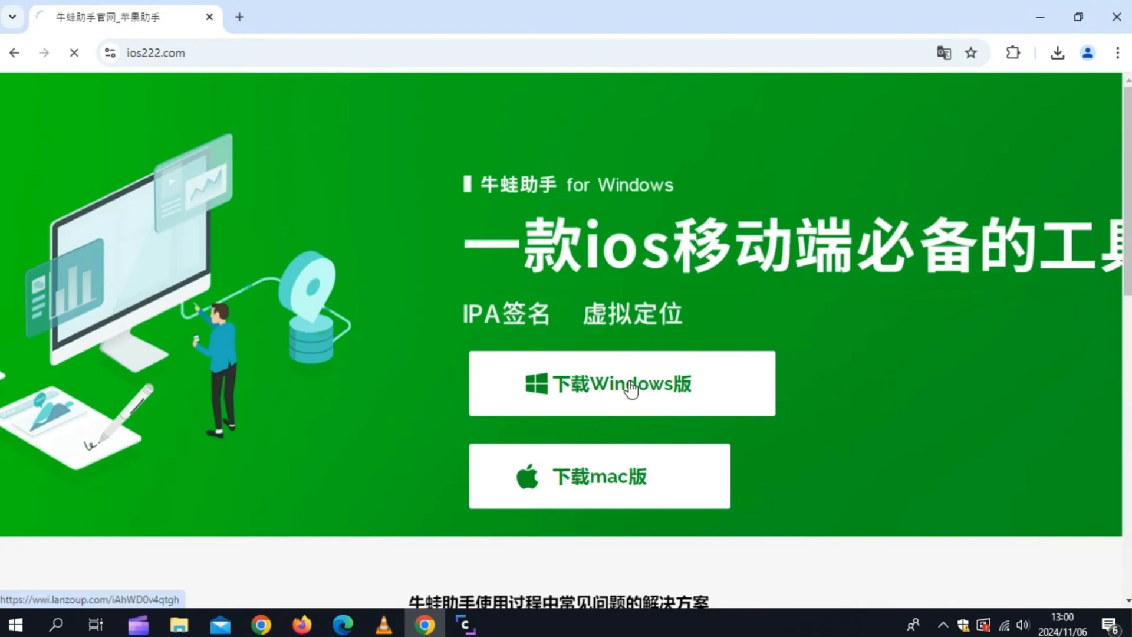
{"action": "left_click", "coordinate": [622, 384]}
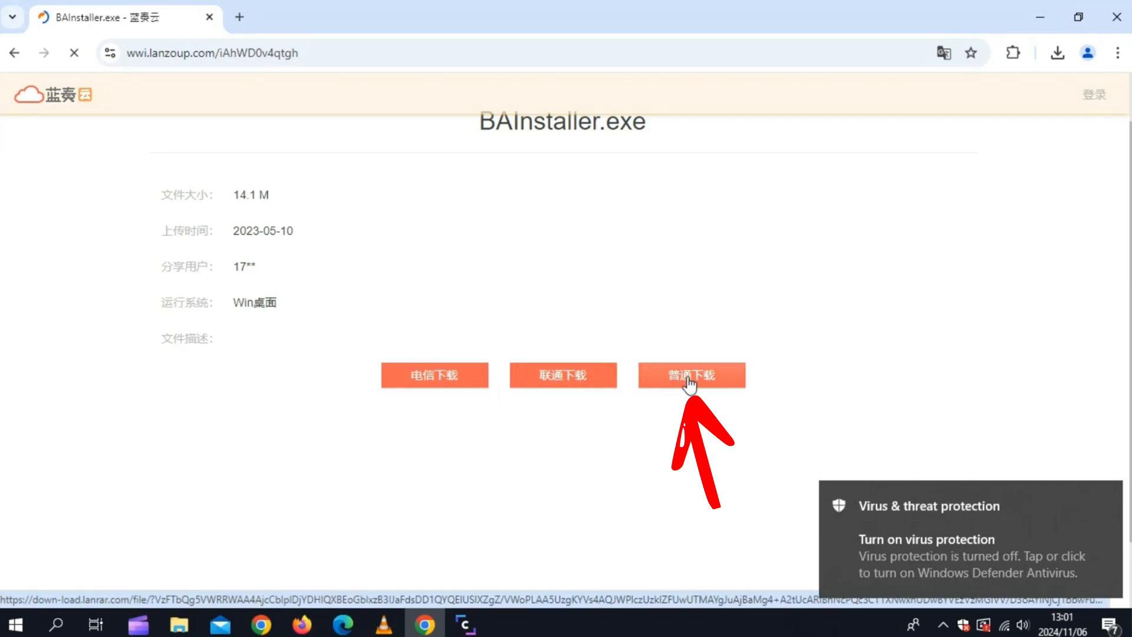
{"action": "left_click", "coordinate": [690, 375]}
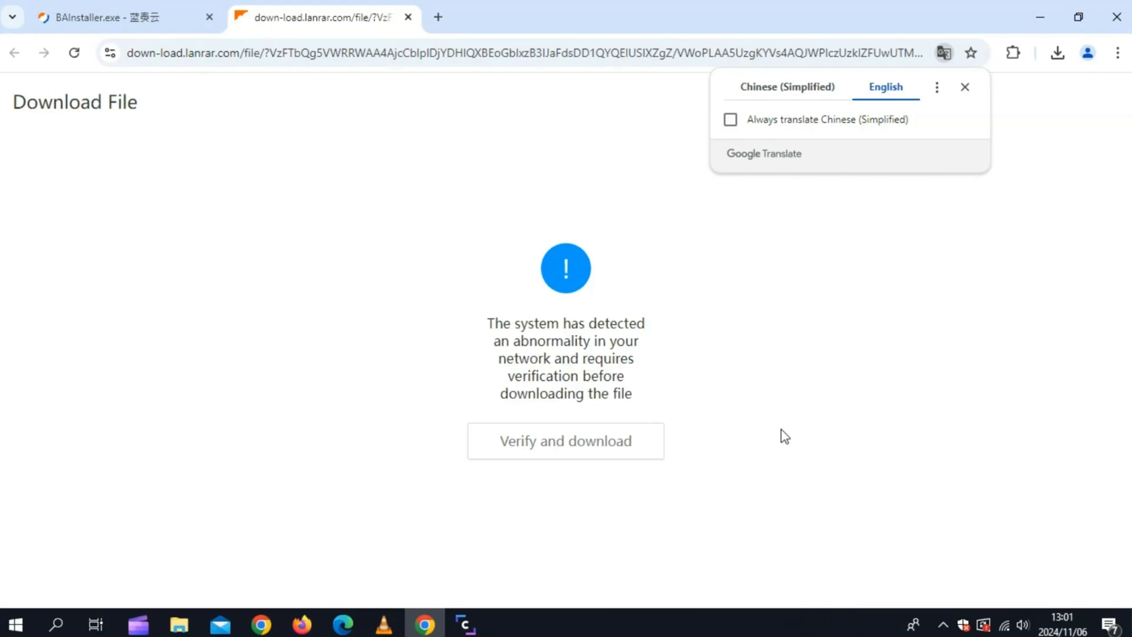
{"action": "left_click", "coordinate": [565, 440]}
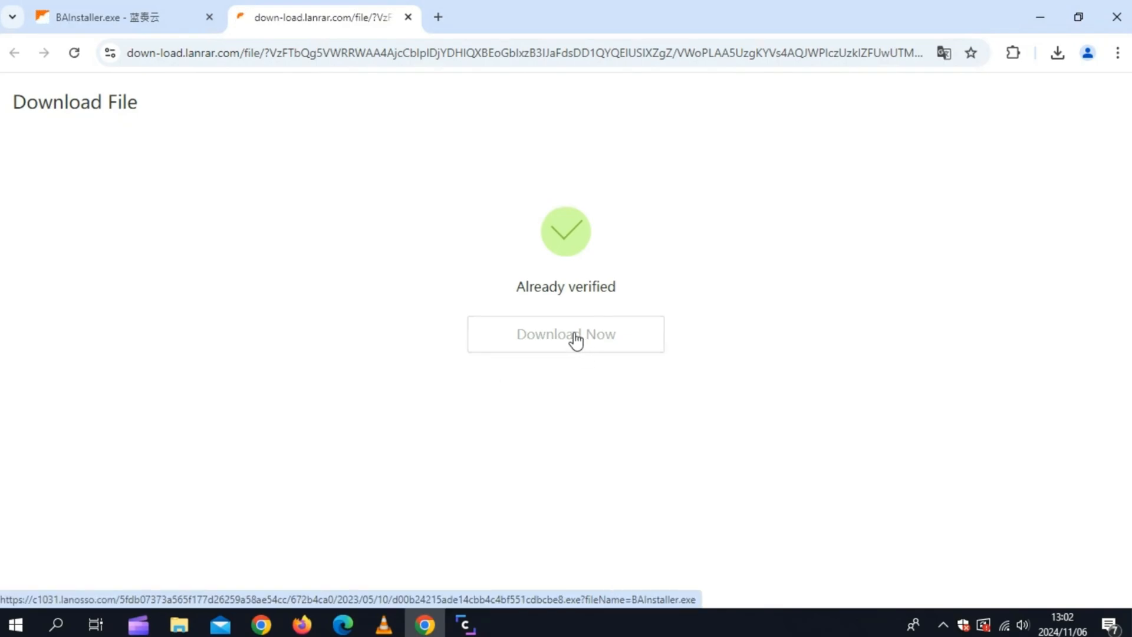
{"action": "left_click", "coordinate": [565, 334]}
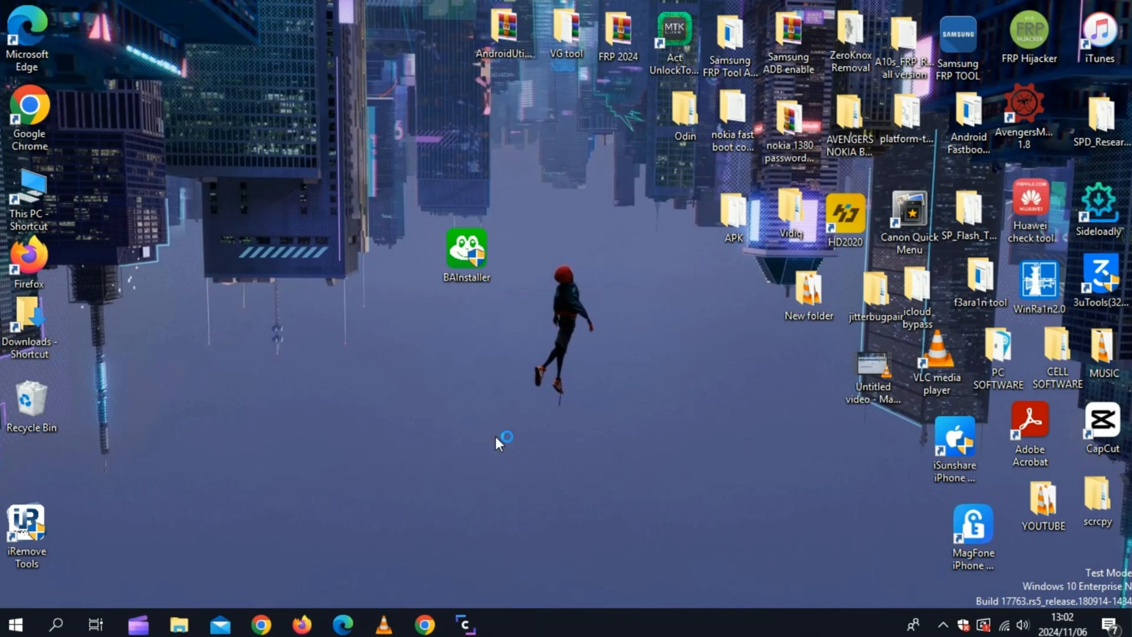
Run BAInstaller and install the manually imported NiuWa3.4.1 IPA from Downloads onto the iPhone
{"action": "double_click", "coordinate": [466, 249]}
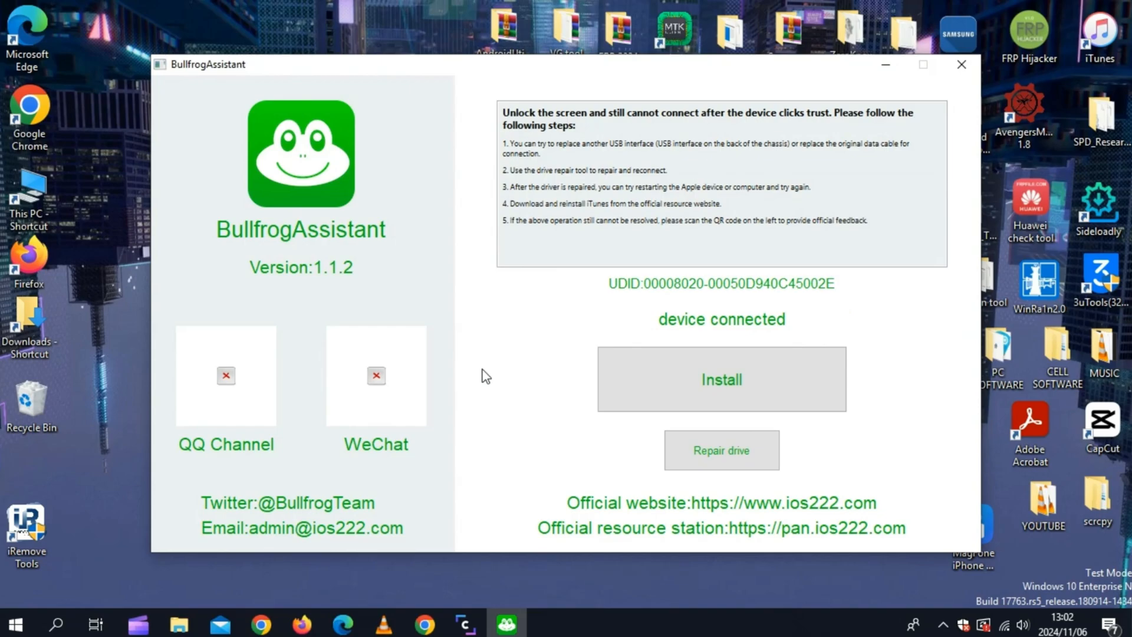
{"action": "left_click", "coordinate": [721, 378]}
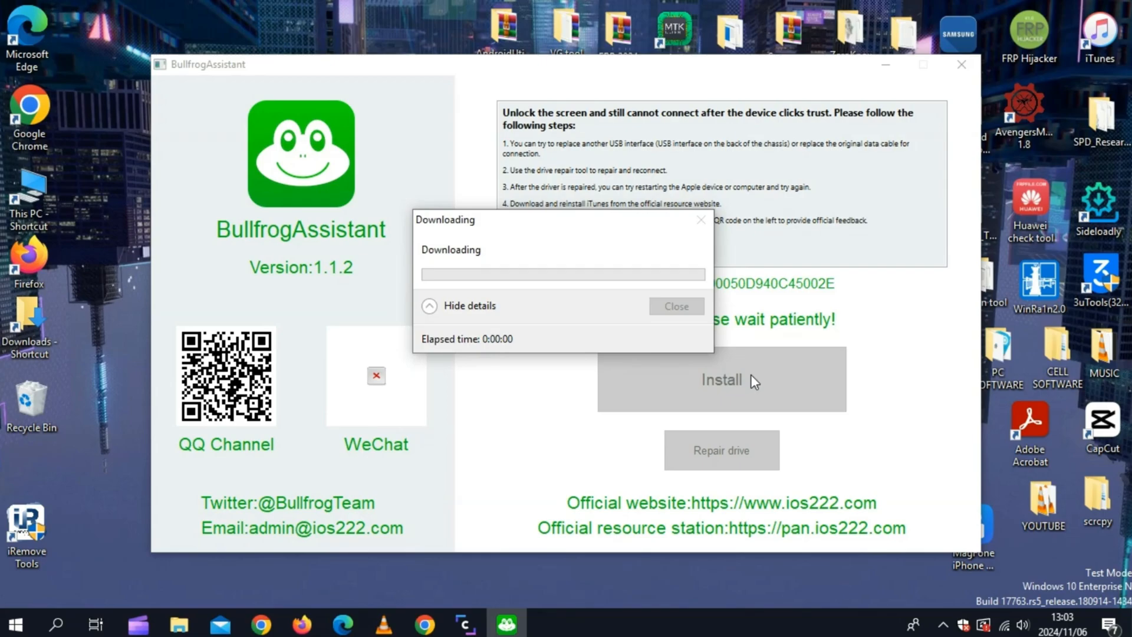
{"action": "mouse_move", "coordinate": [528, 392]}
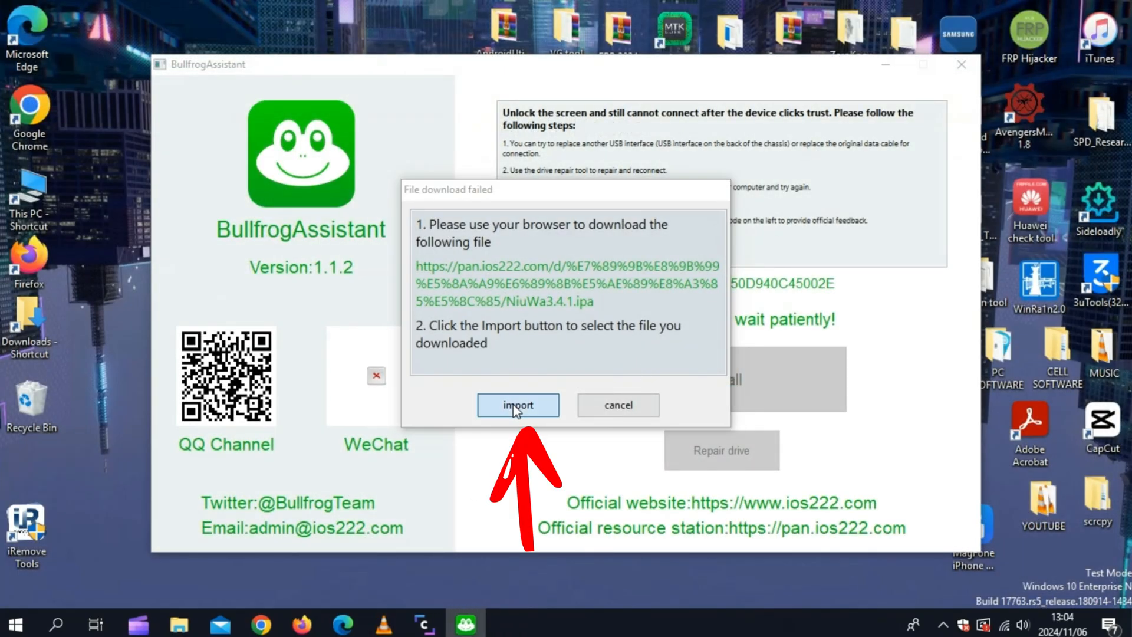
{"action": "left_click", "coordinate": [518, 405]}
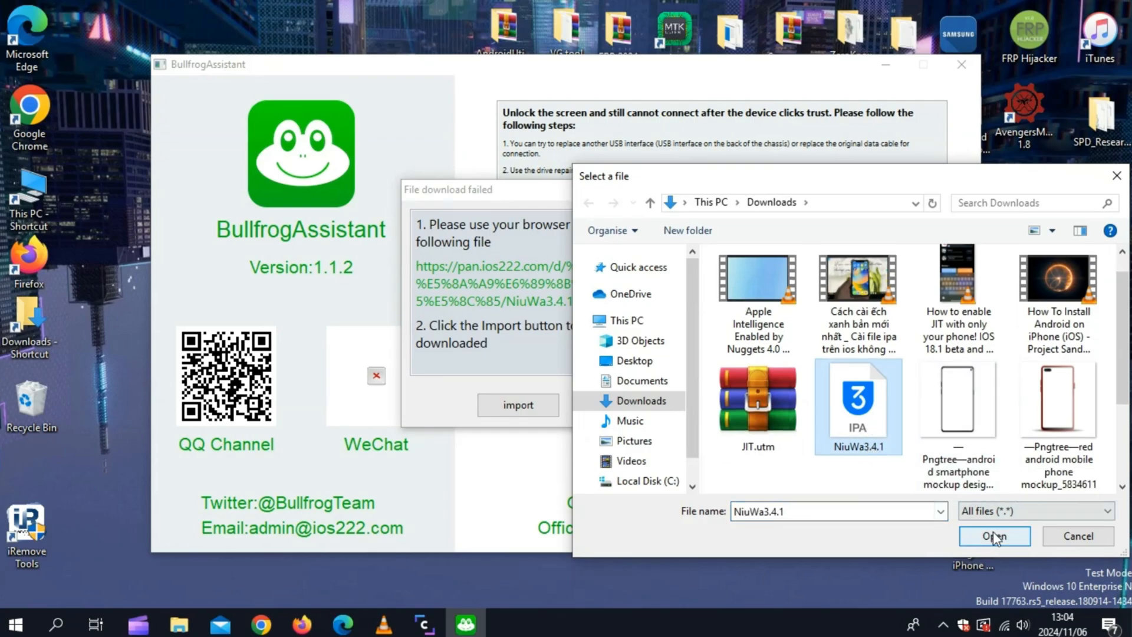
{"action": "left_click", "coordinate": [994, 535]}
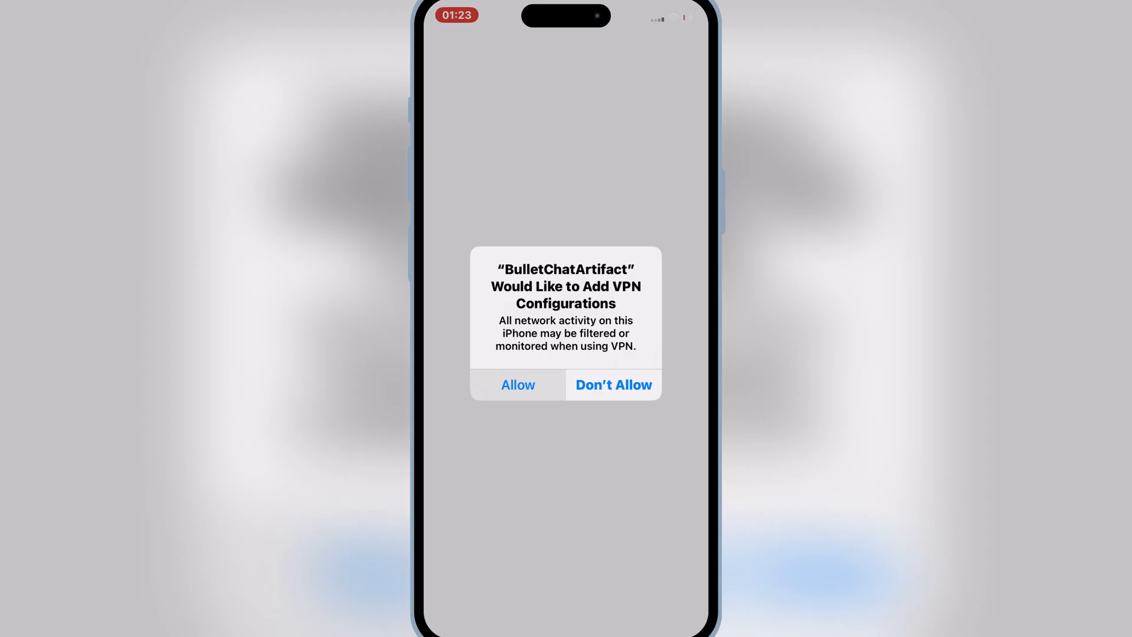
Allow the VPN configuration and install the unverified 牛蛙助手 configuration profile
{"action": "left_click", "coordinate": [517, 385]}
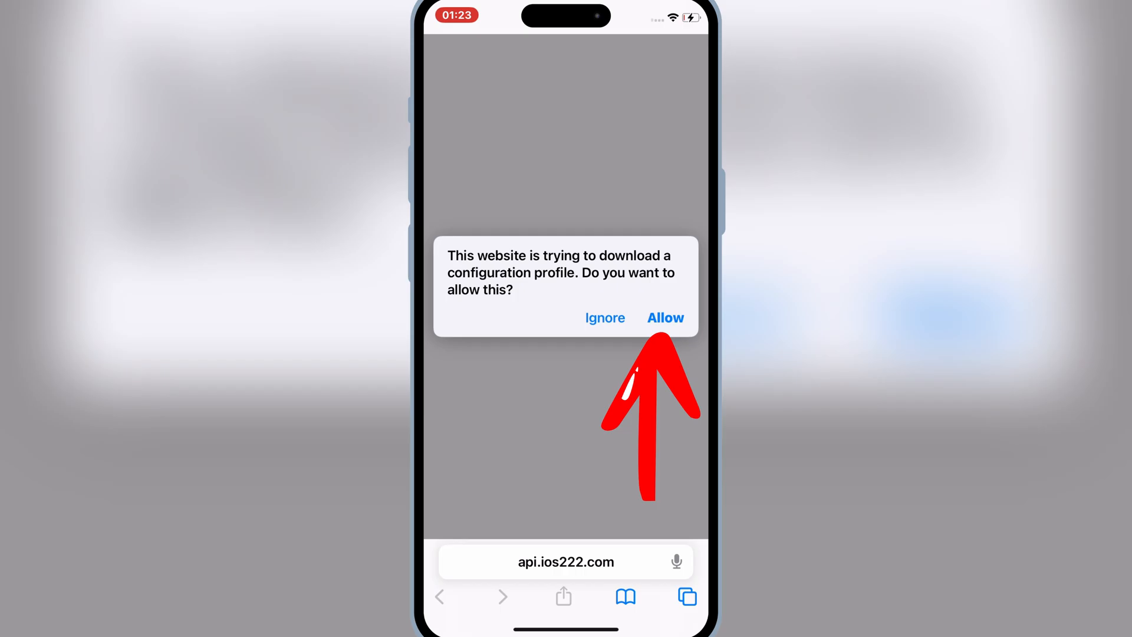
{"action": "left_click", "coordinate": [665, 318]}
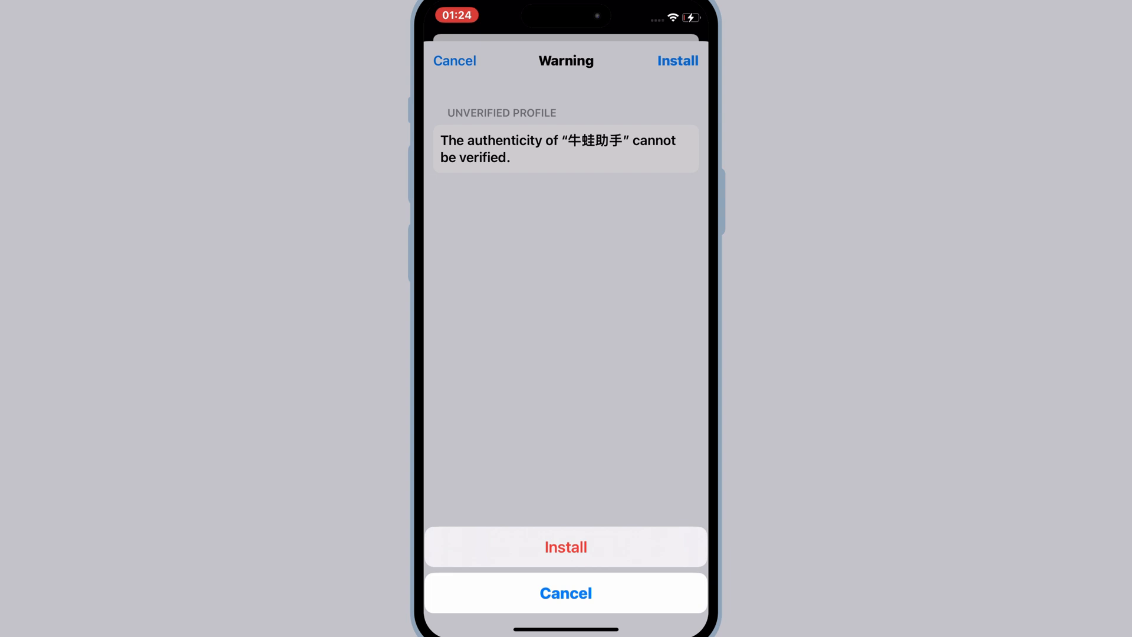
{"action": "left_click", "coordinate": [564, 546]}
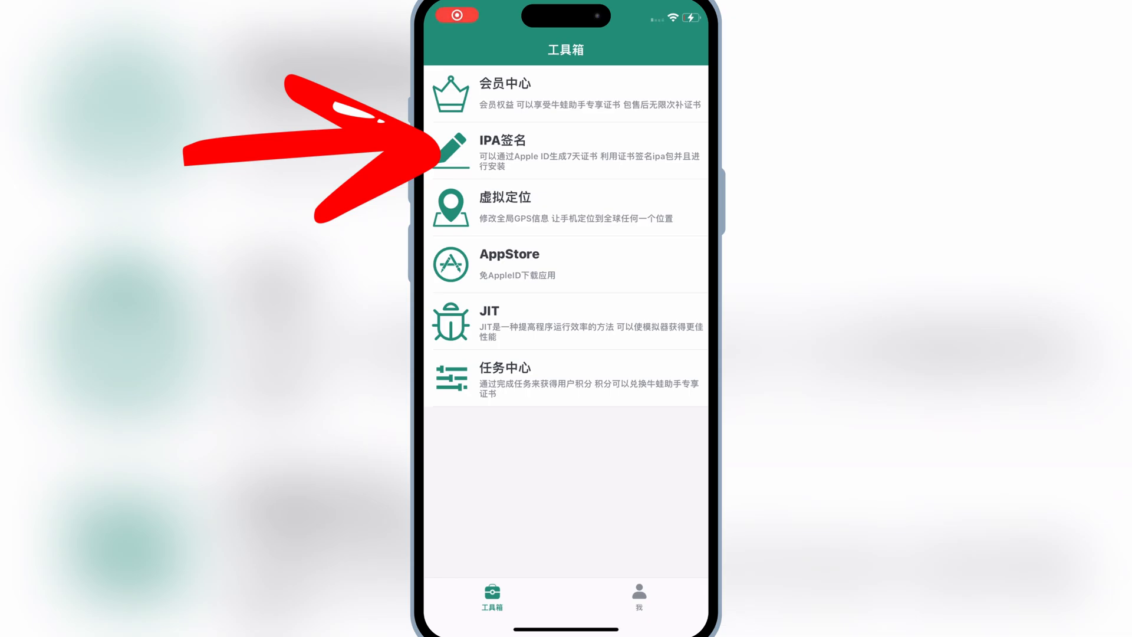
Go to the certificates section of the IPA signing tool
{"action": "left_click", "coordinate": [638, 595]}
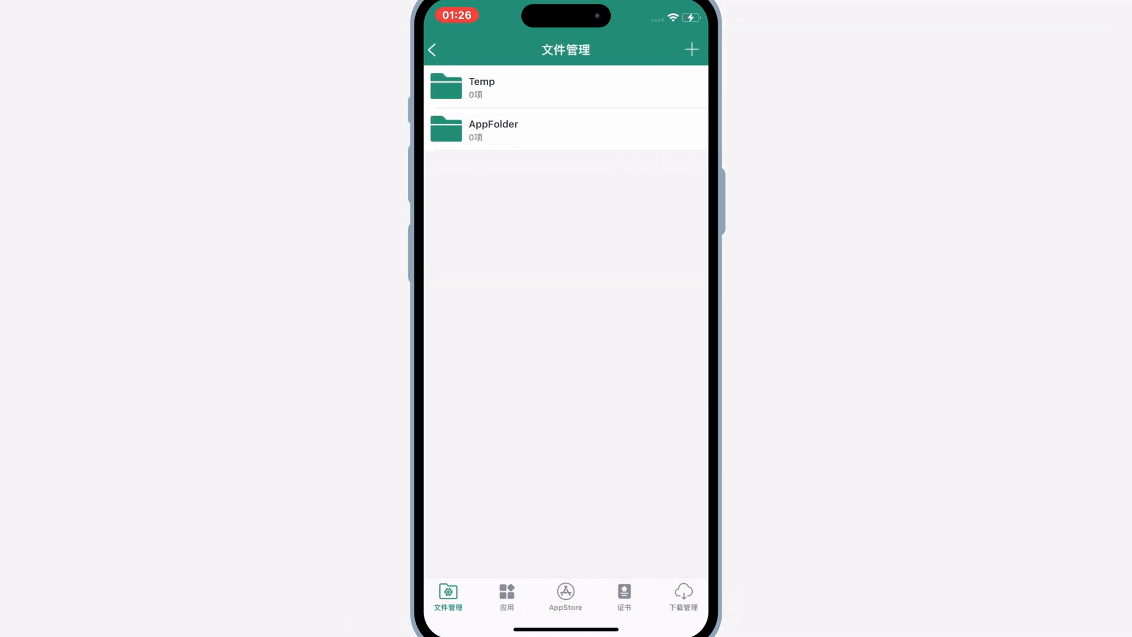
{"action": "left_click", "coordinate": [506, 596]}
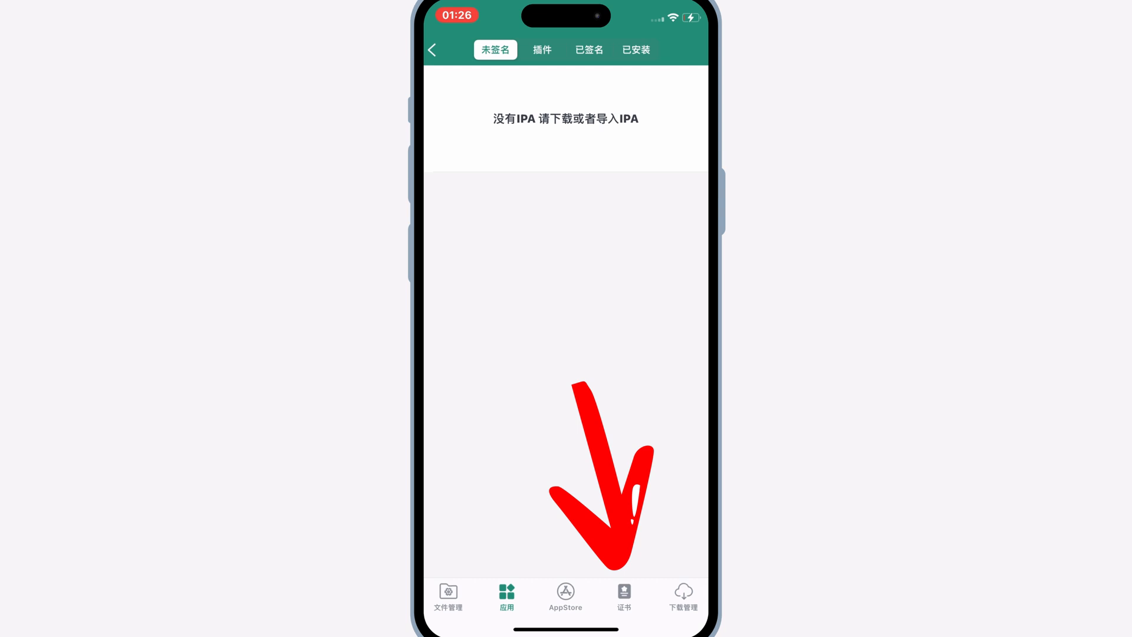
{"action": "left_click", "coordinate": [622, 597]}
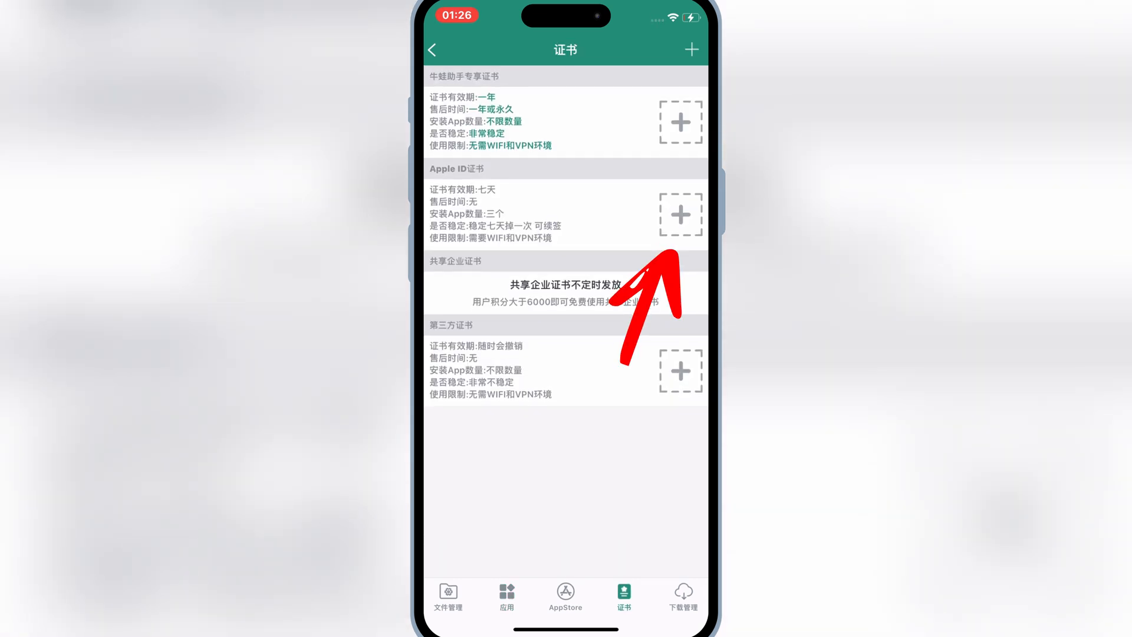
Add an Apple ID certificate by entering the Apple ID credentials and confirming
{"action": "left_click", "coordinate": [679, 213]}
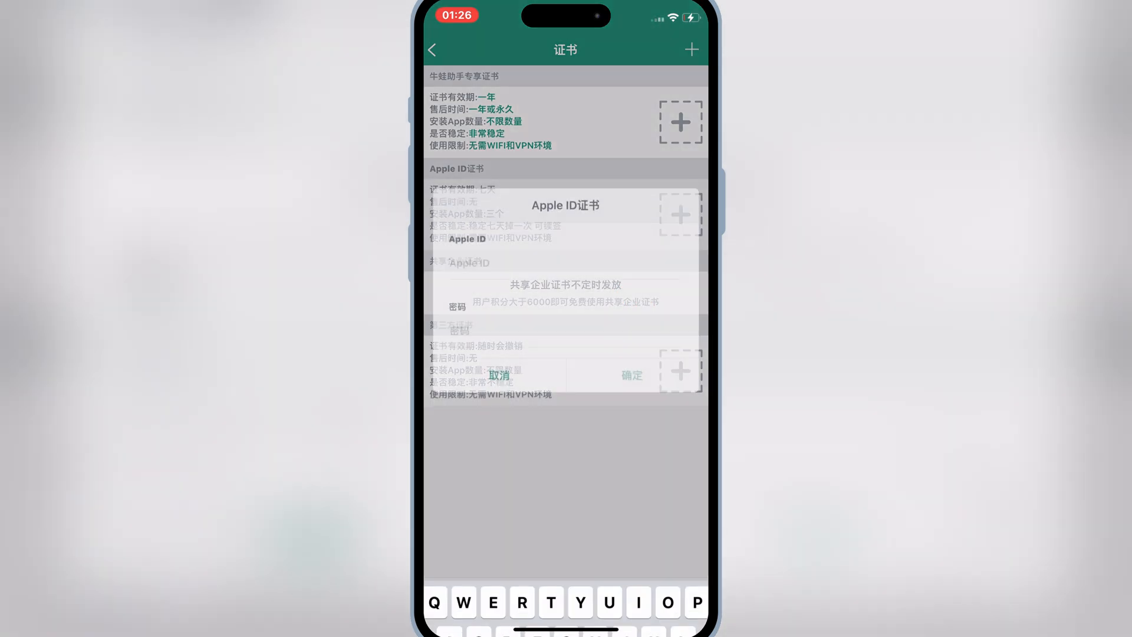
{"action": "left_click", "coordinate": [630, 375]}
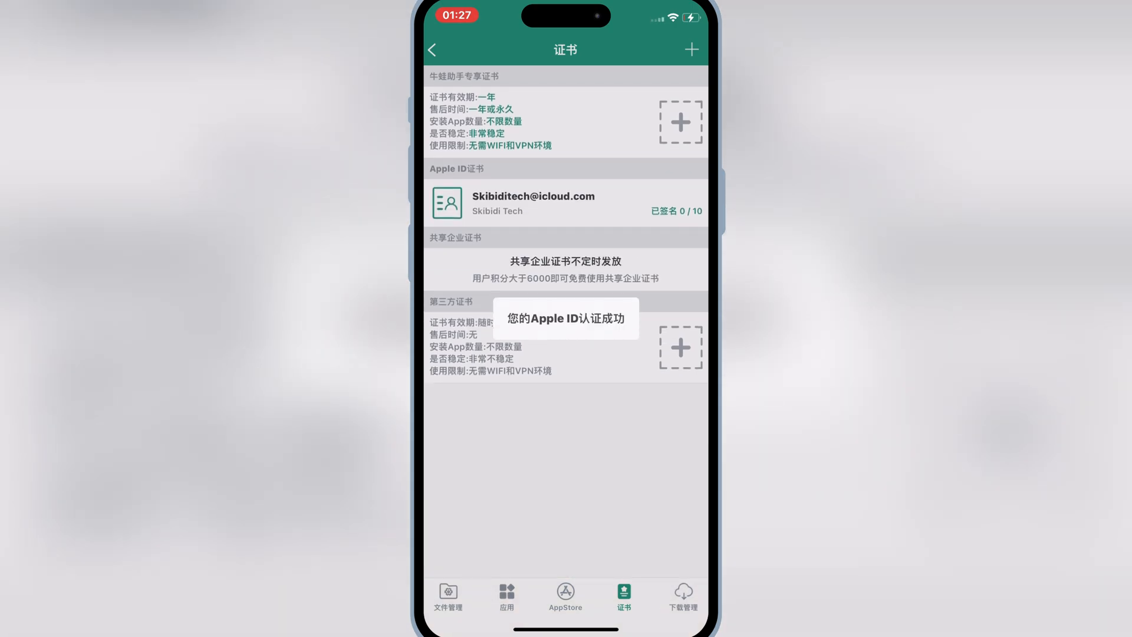
{"action": "left_click", "coordinate": [491, 595]}
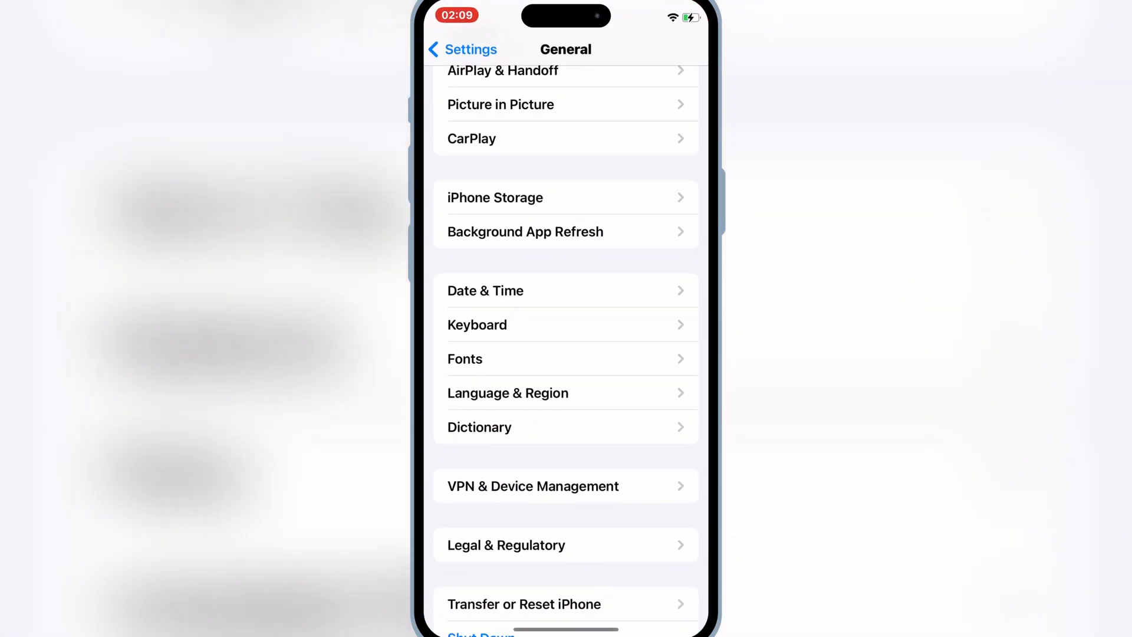
Switch on Developer Mode under Privacy & Security in Settings
{"action": "left_click", "coordinate": [462, 49]}
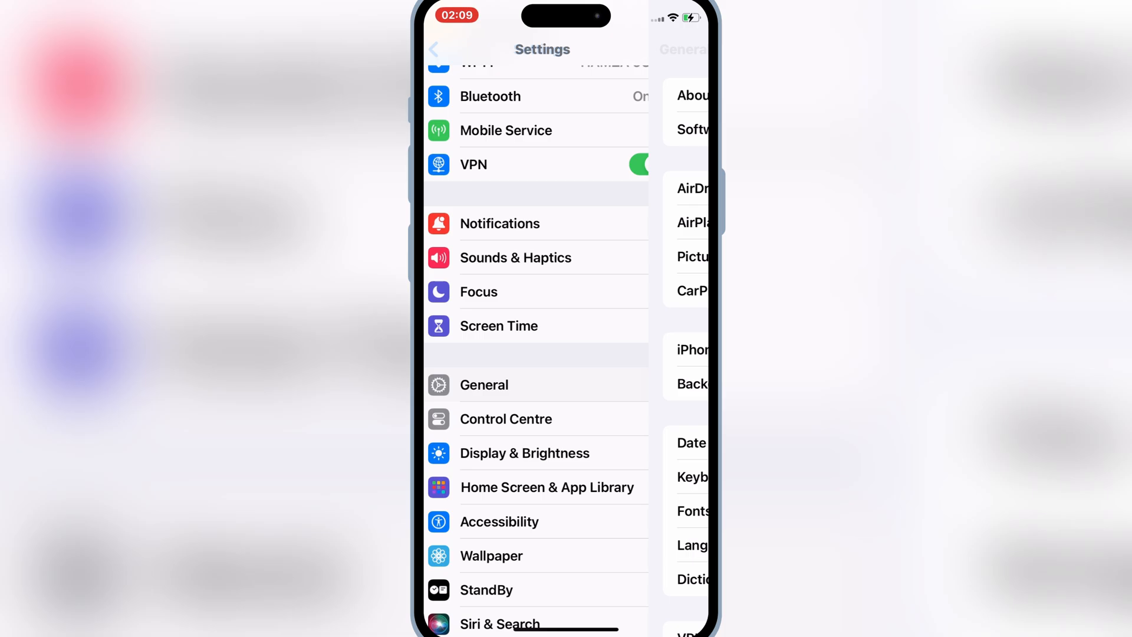
{"action": "scroll", "scroll_direction": "down", "scroll_amount": 3}
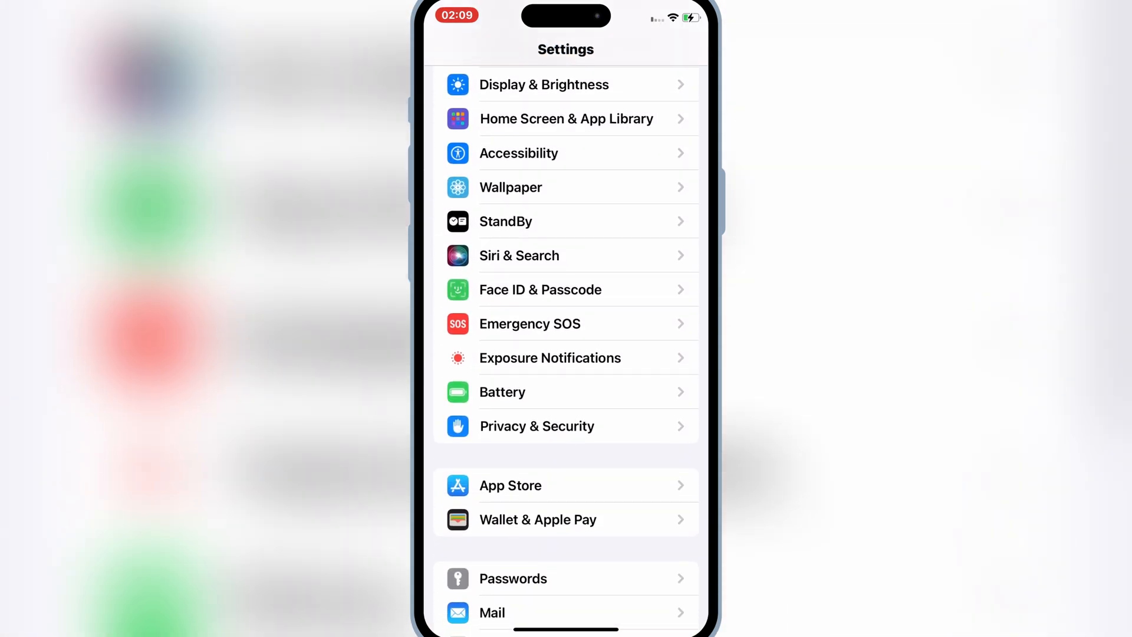
{"action": "scroll", "scroll_direction": "down", "scroll_amount": 3}
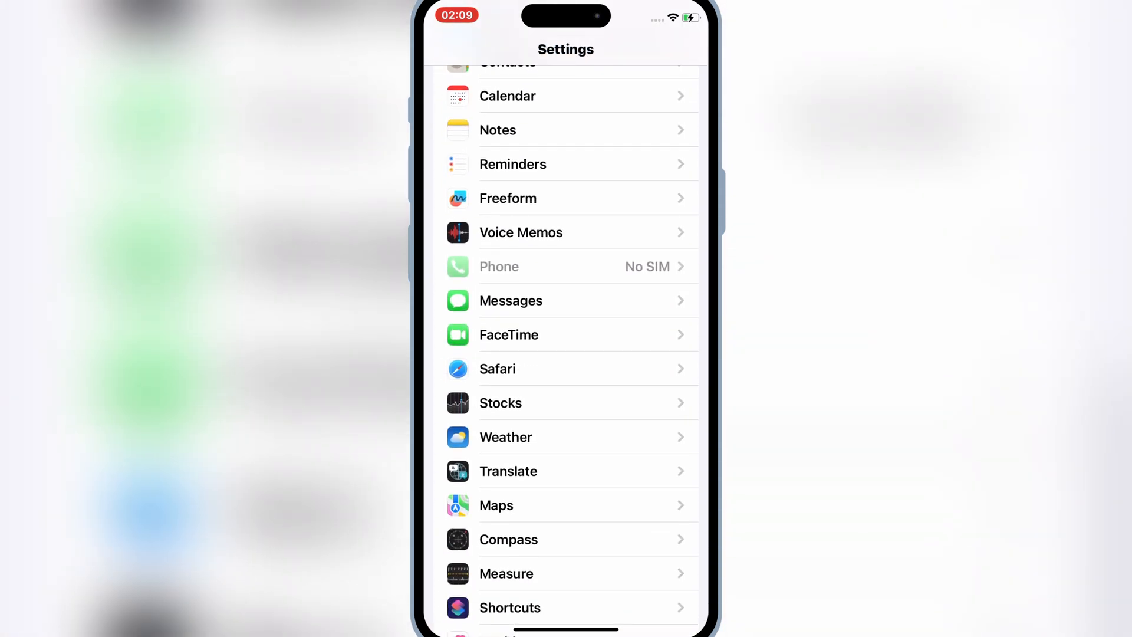
{"action": "scroll", "scroll_direction": "down", "scroll_amount": 3}
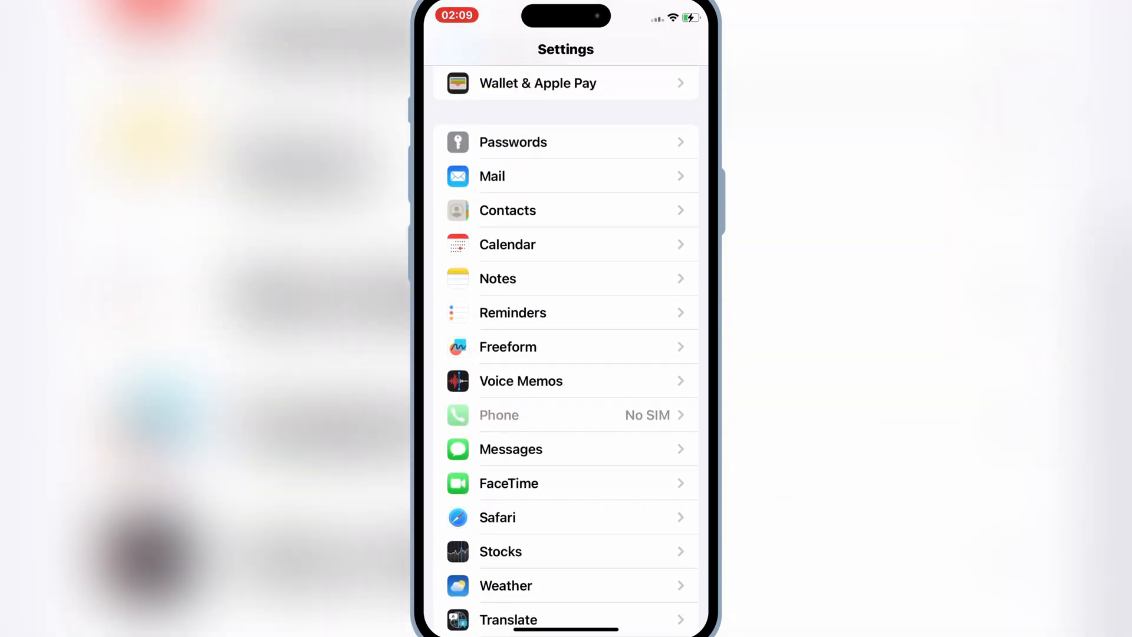
{"action": "scroll", "scroll_direction": "down", "scroll_amount": 3}
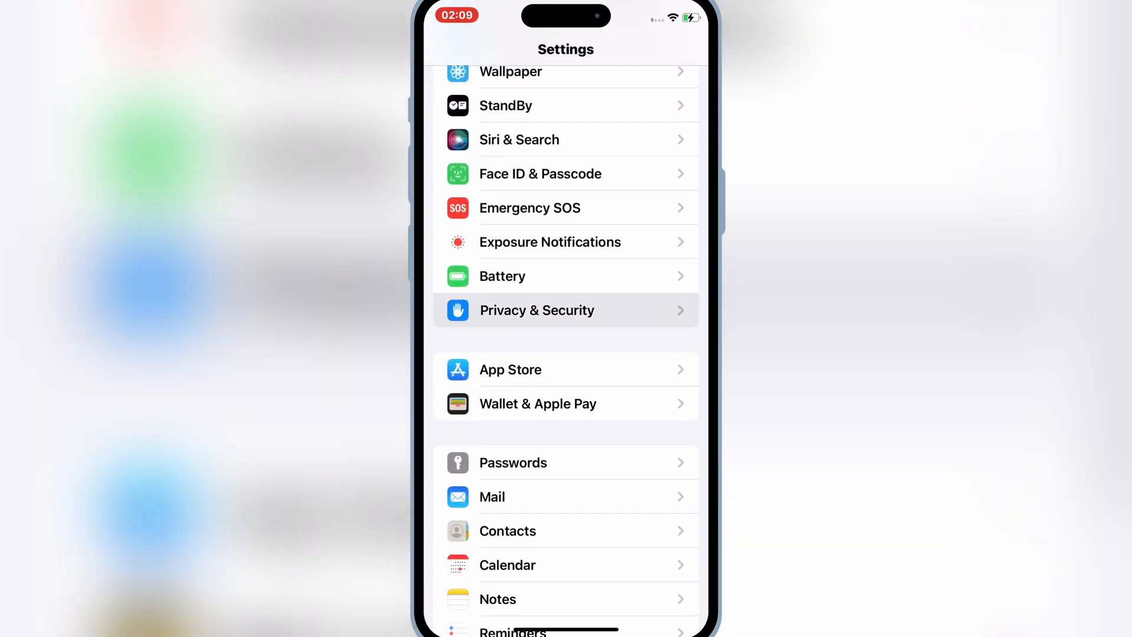
{"action": "left_click", "coordinate": [536, 310]}
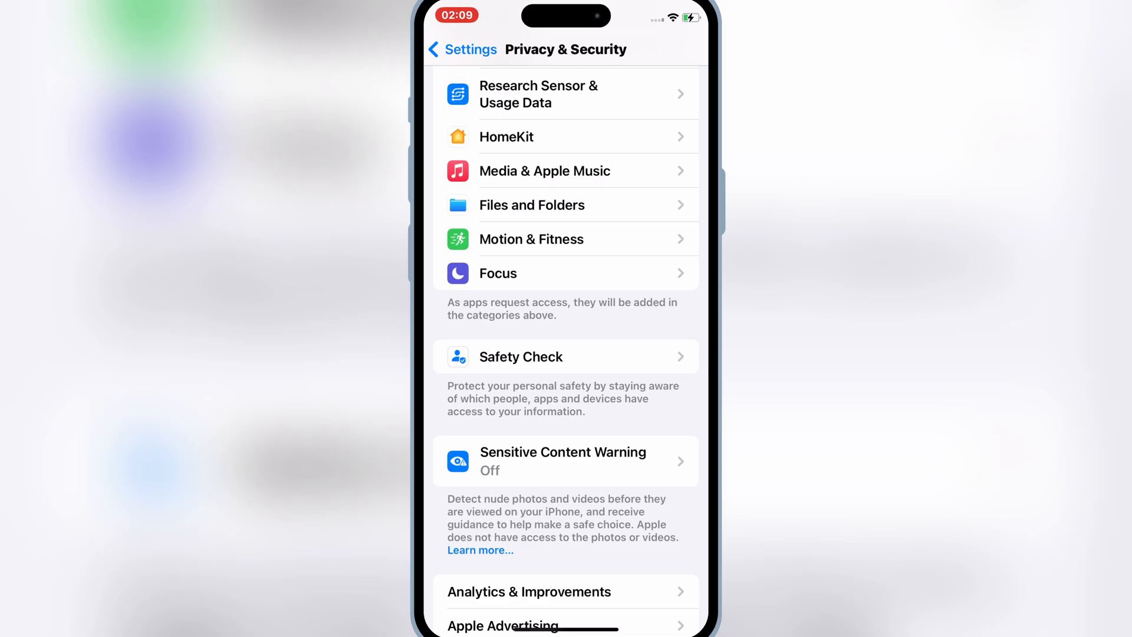
{"action": "scroll", "scroll_direction": "down", "scroll_amount": 3}
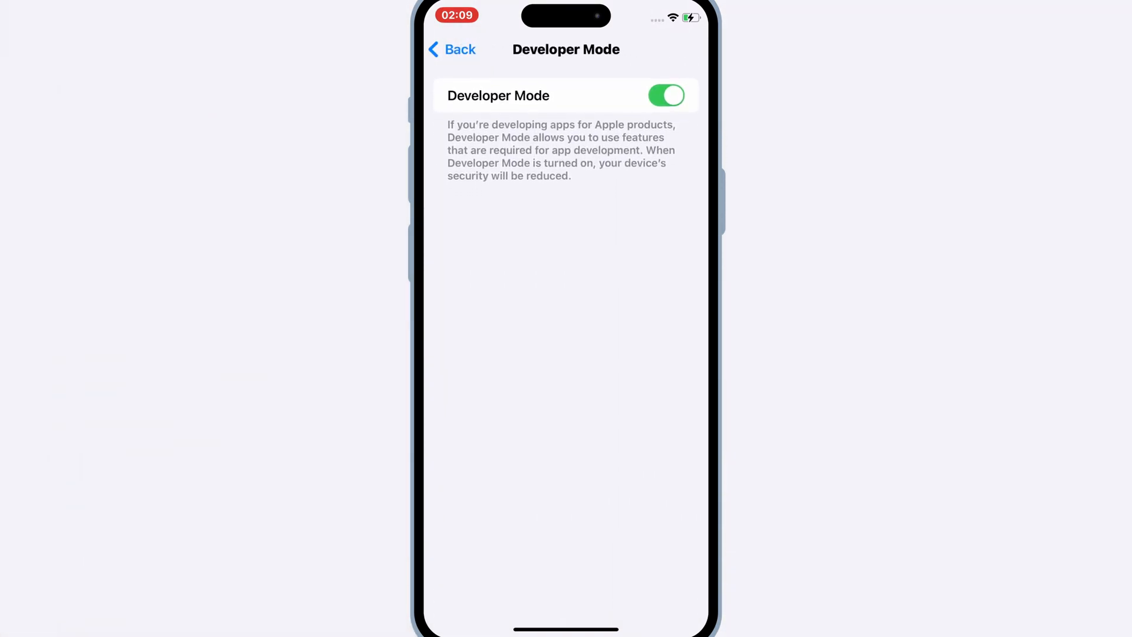
Go to VPN & Device Management under General and return to the home screen
{"action": "left_click", "coordinate": [451, 49]}
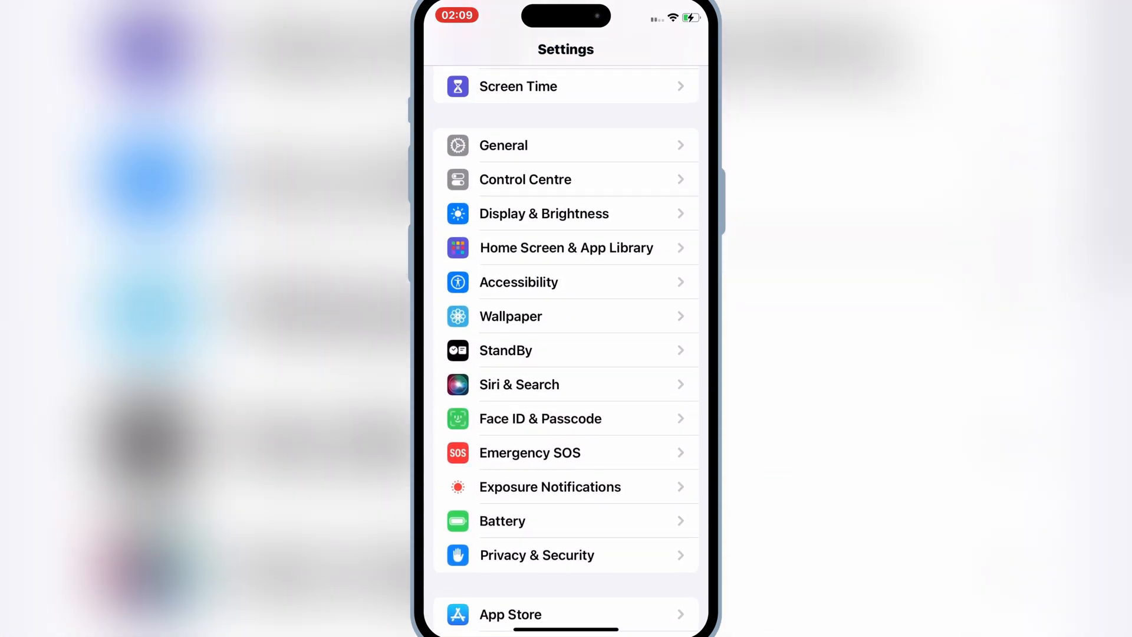
{"action": "scroll", "scroll_direction": "down", "scroll_amount": 3}
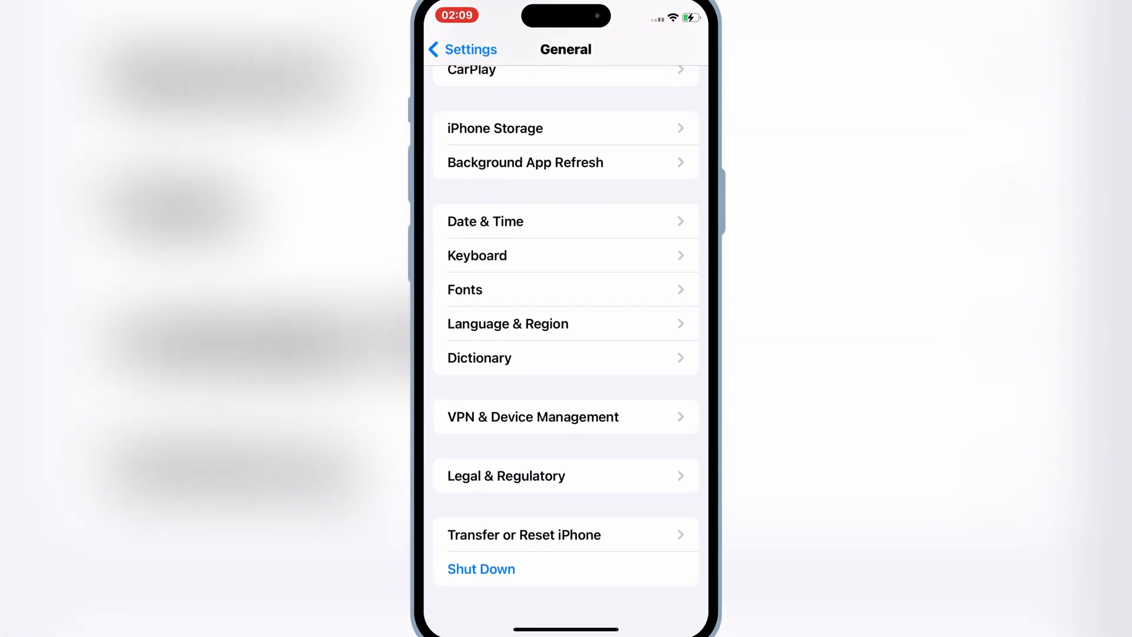
{"action": "left_click", "coordinate": [533, 416]}
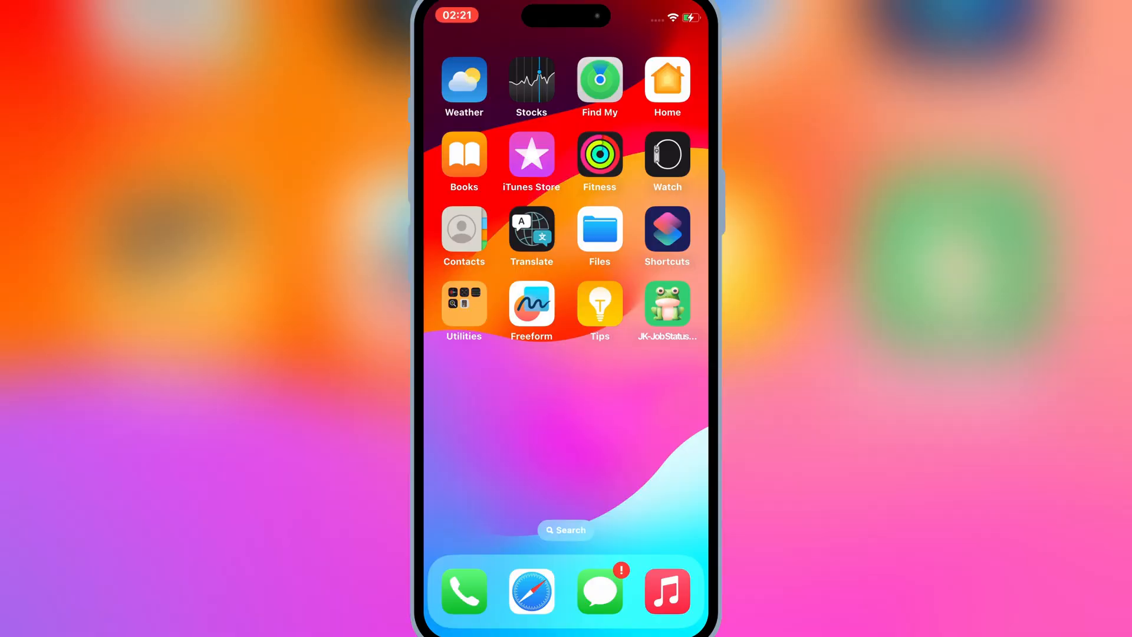
Import UTM-HV.ipa into the Bullfrog Assistant app library
{"action": "left_click", "coordinate": [666, 303]}
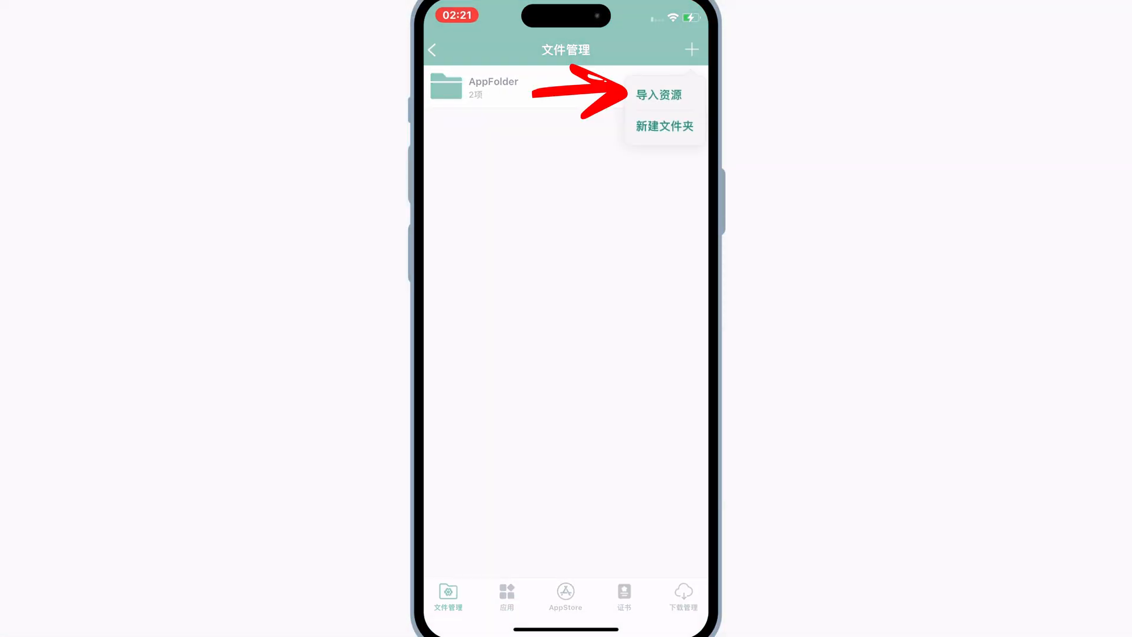
{"action": "left_click", "coordinate": [658, 94]}
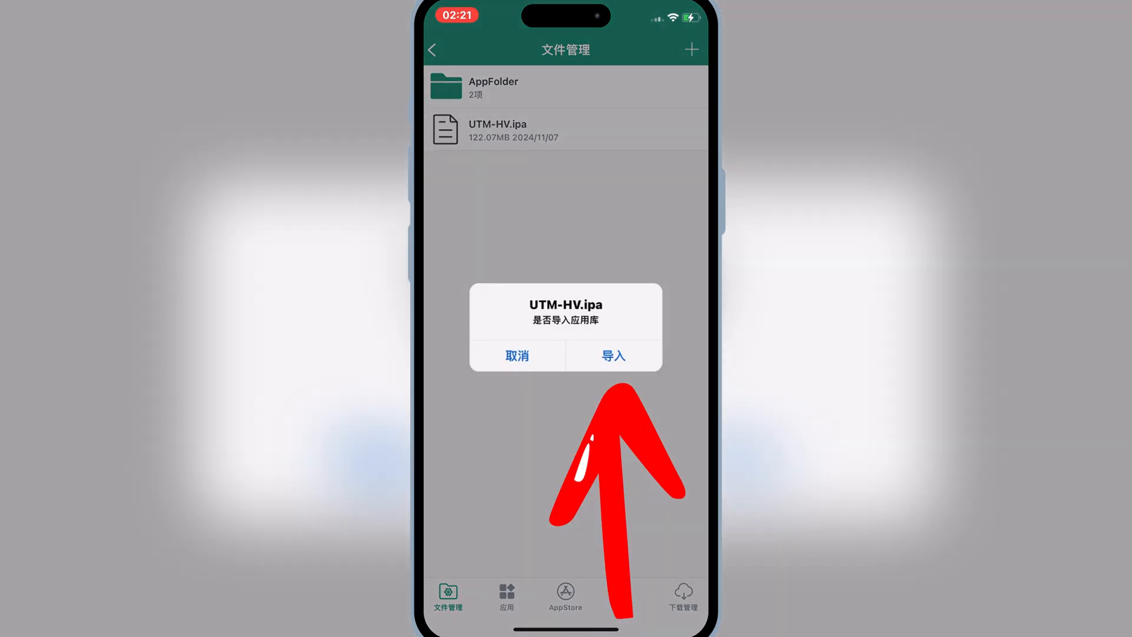
{"action": "left_click", "coordinate": [613, 355]}
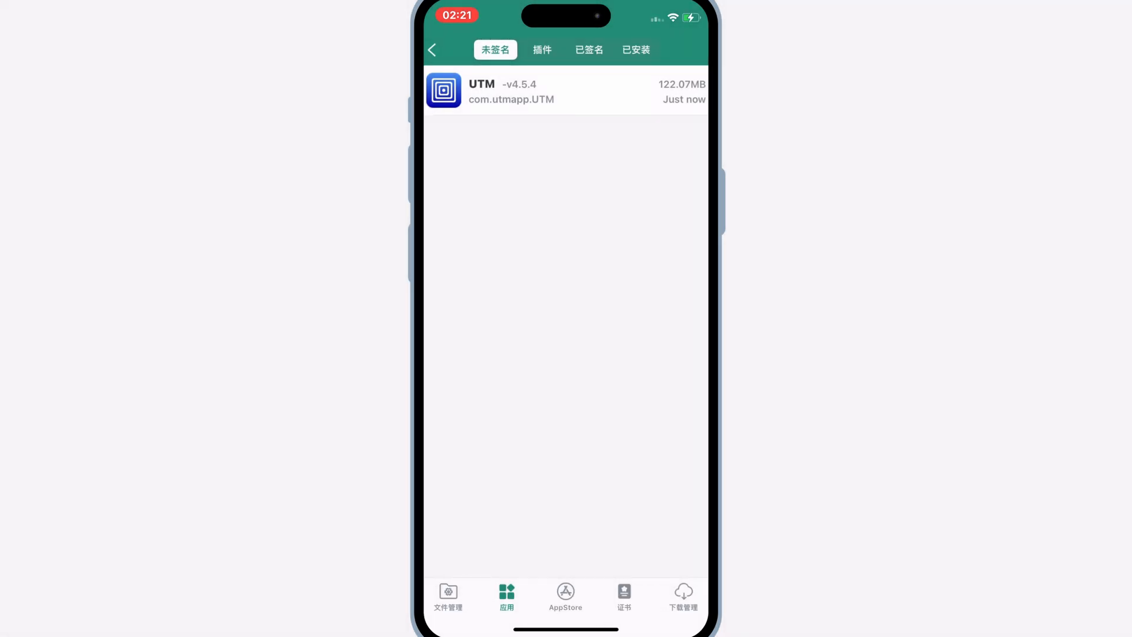
Sign the unsigned UTM app so UTM v4.5.4 appears among signed apps
{"action": "left_click", "coordinate": [565, 91]}
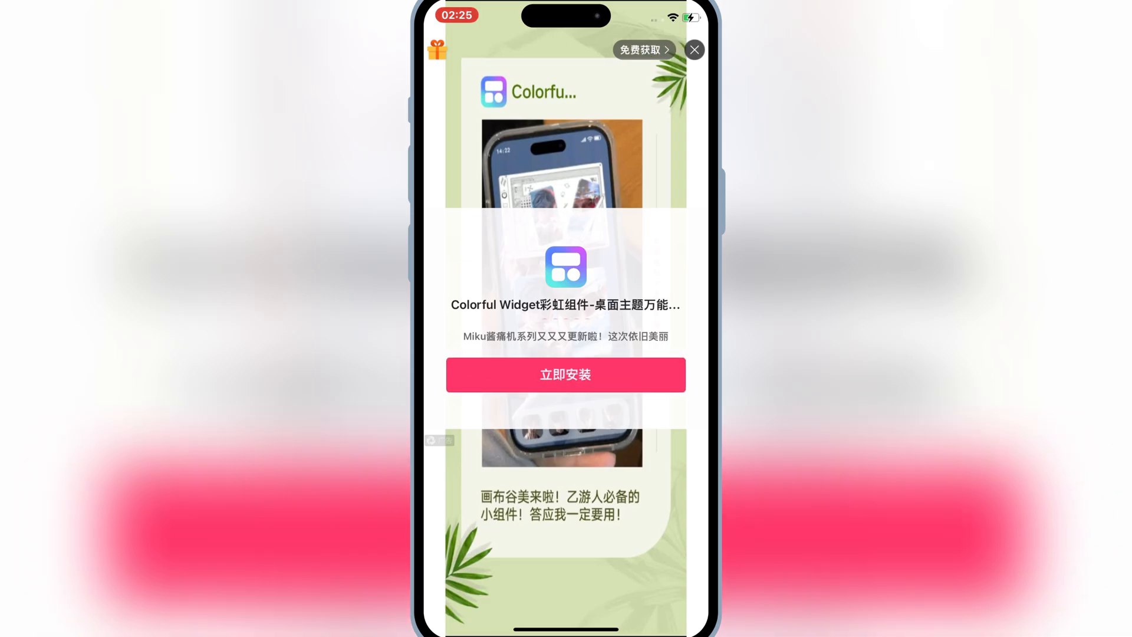
{"action": "left_click", "coordinate": [692, 50]}
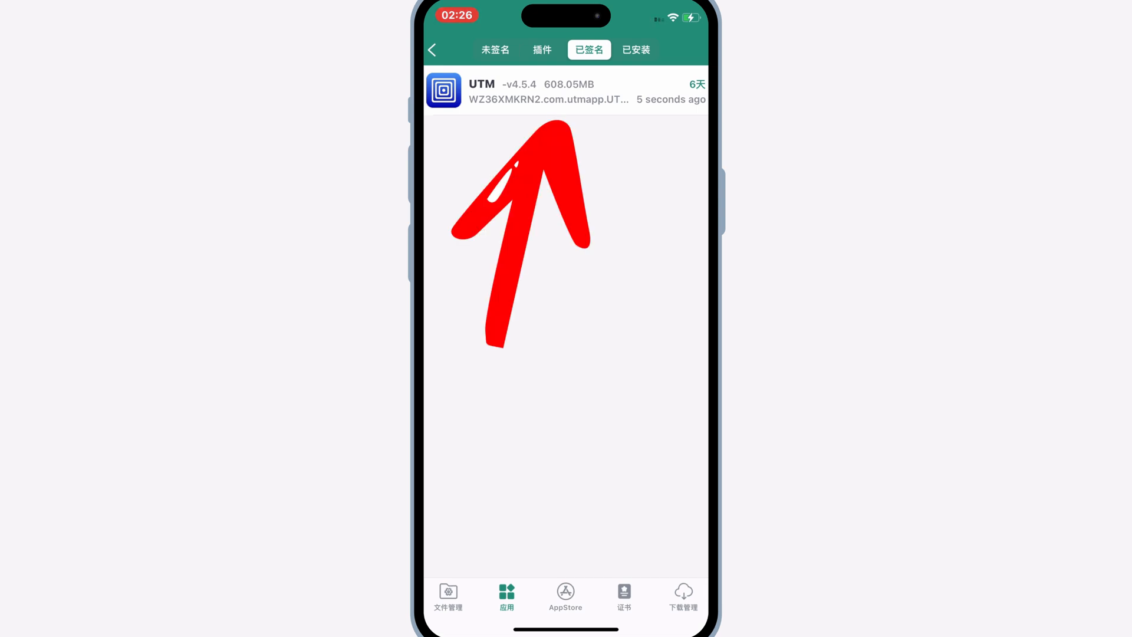
Install the signed UTM app, return to the home screen and cancel the untrusted developer alert
{"action": "left_click", "coordinate": [565, 92]}
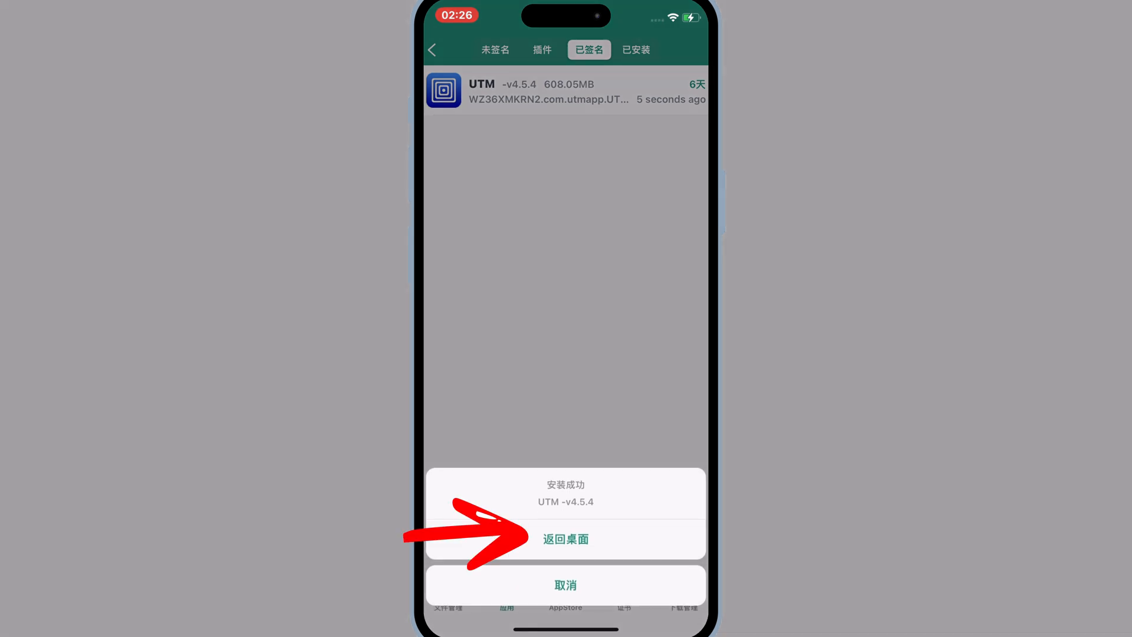
{"action": "left_click", "coordinate": [566, 539]}
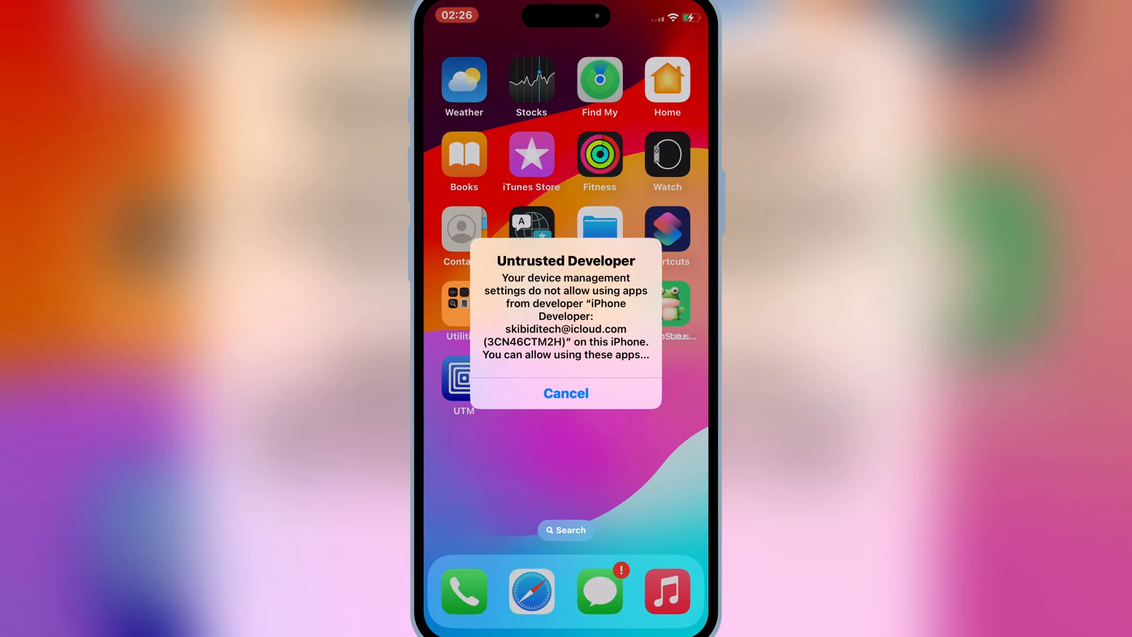
{"action": "left_click", "coordinate": [565, 393]}
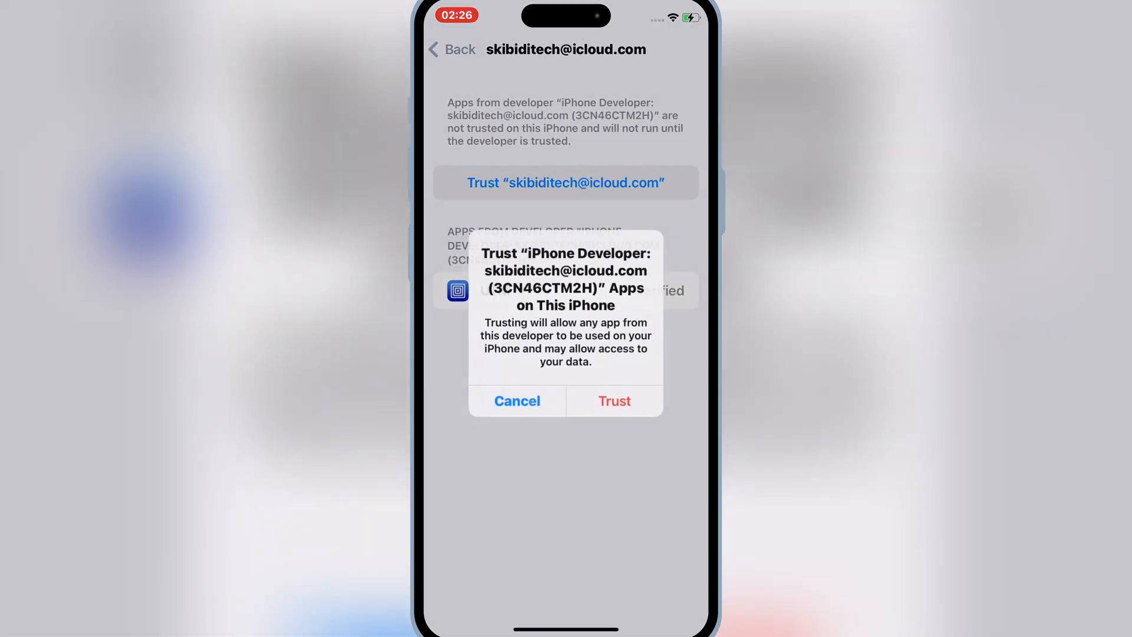
Trust UTM's developer in VPN & Device Management so it shows Verified
{"action": "left_click", "coordinate": [613, 401]}
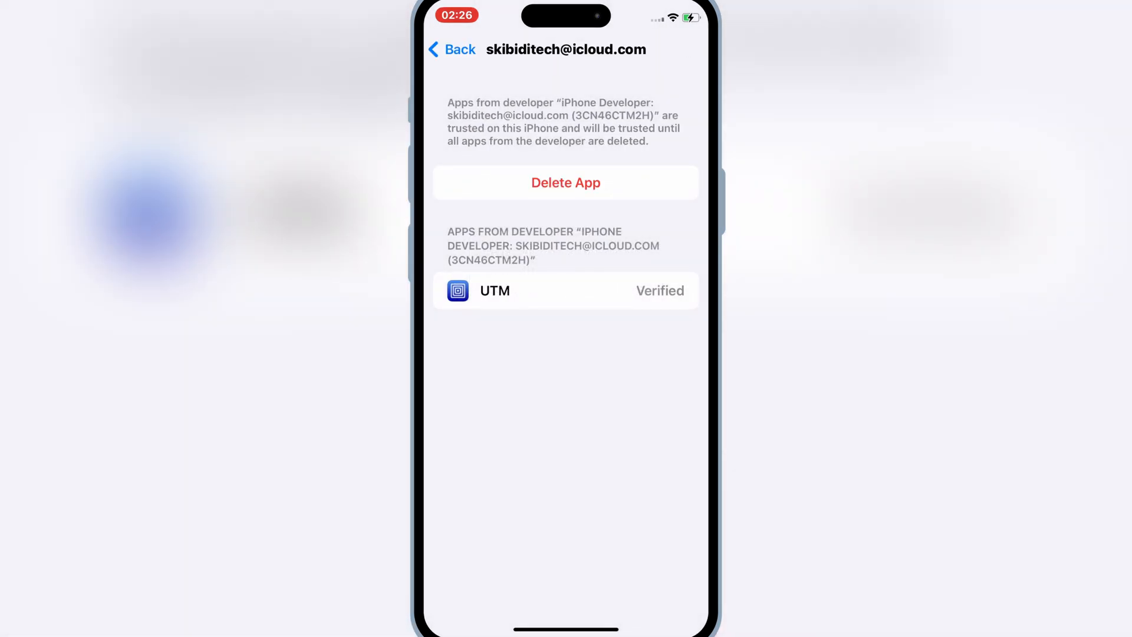
{"action": "left_click", "coordinate": [452, 50]}
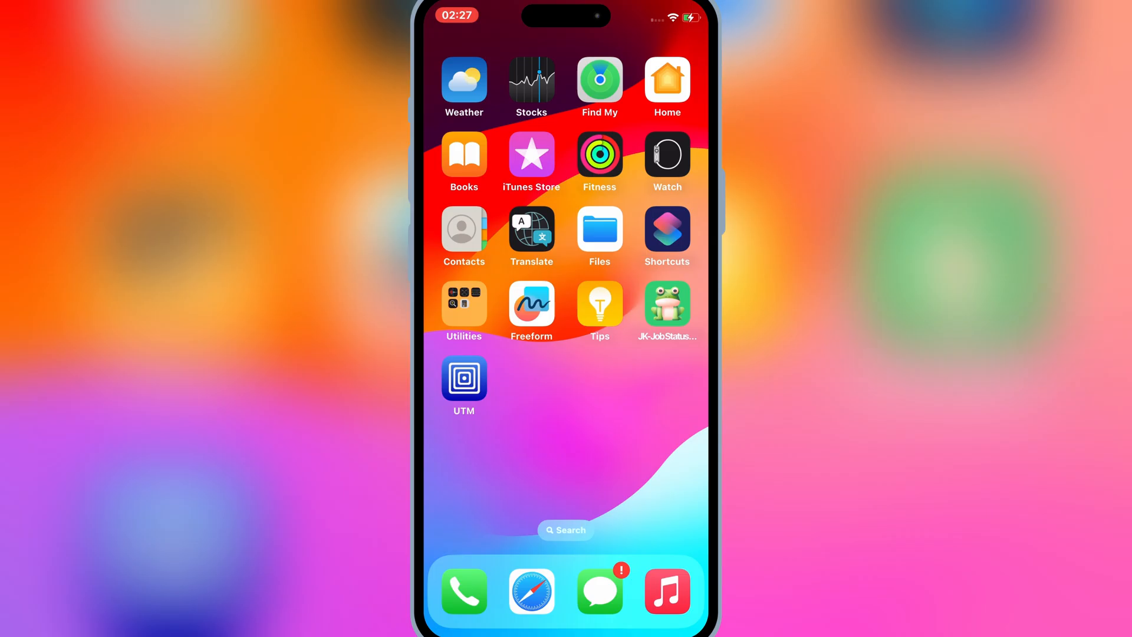
Launch UTM and dismiss the What's New sheet to reach its empty VM list
{"action": "left_click", "coordinate": [463, 381]}
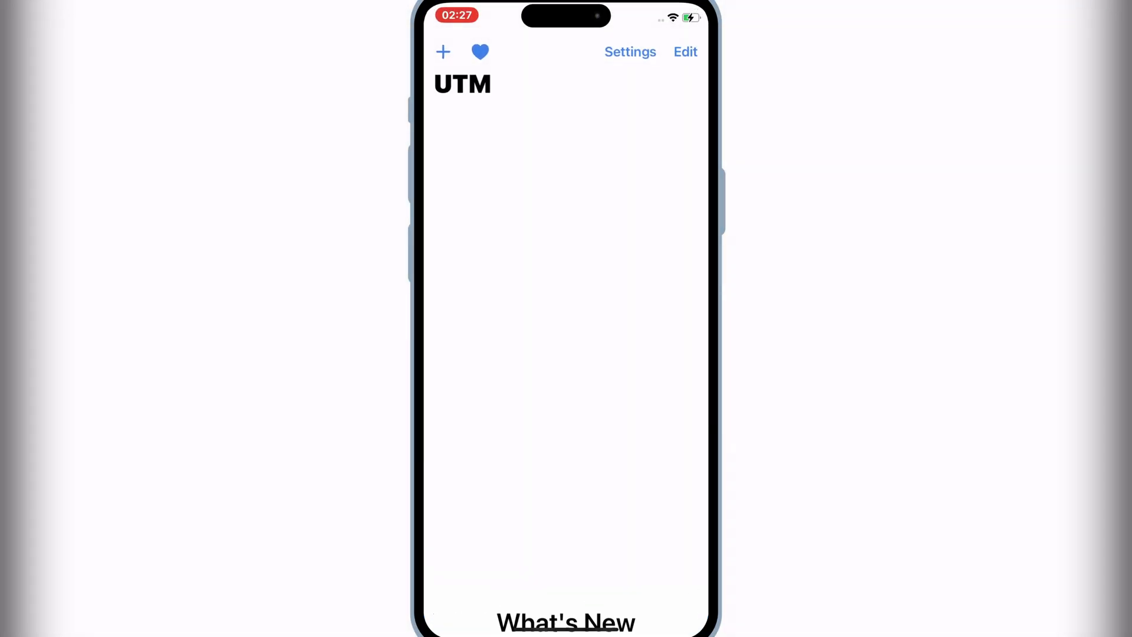
{"action": "left_click", "coordinate": [442, 50]}
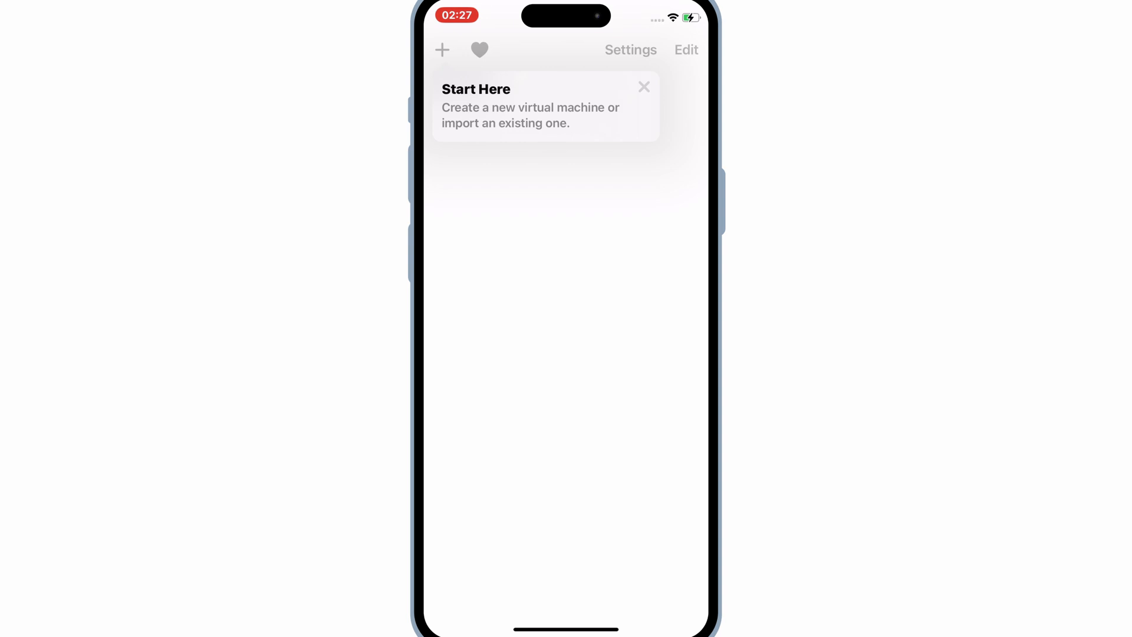